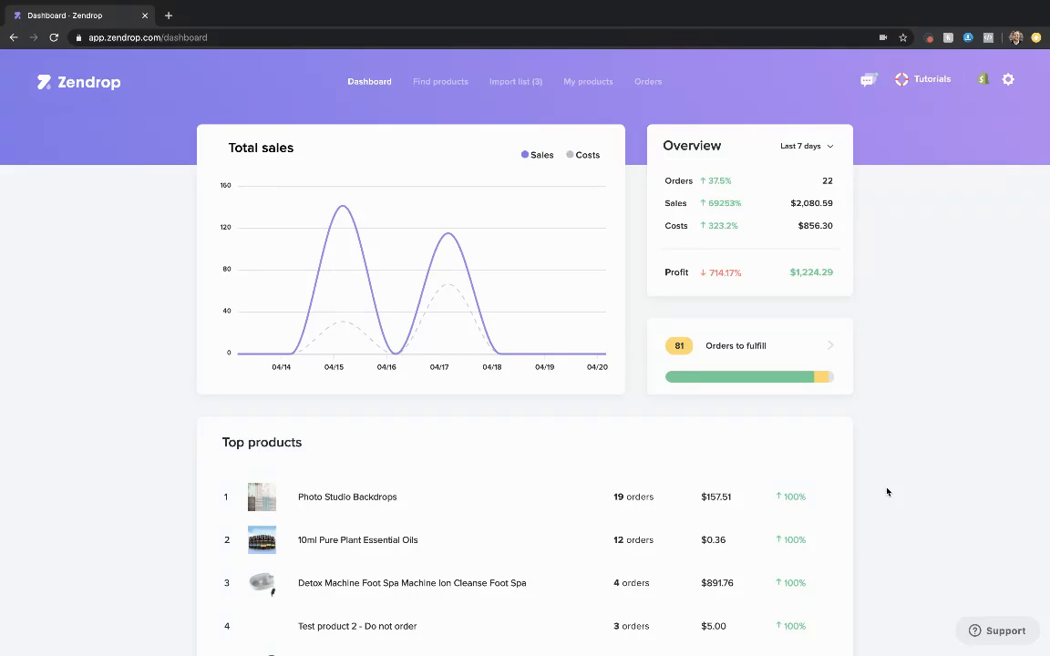
pyautogui.moveTo(451, 86)
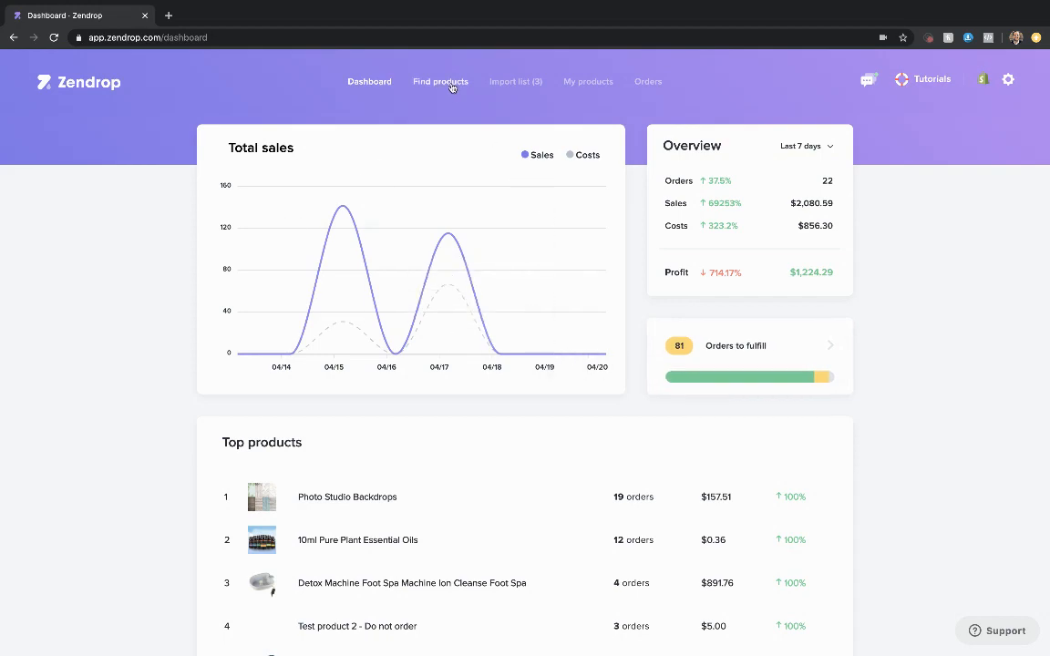
# Step: Add the Multi-Functional Eyebrow Ear Nose Hair Trimmer from the product catalogue to the import list
pyautogui.click(440, 82)
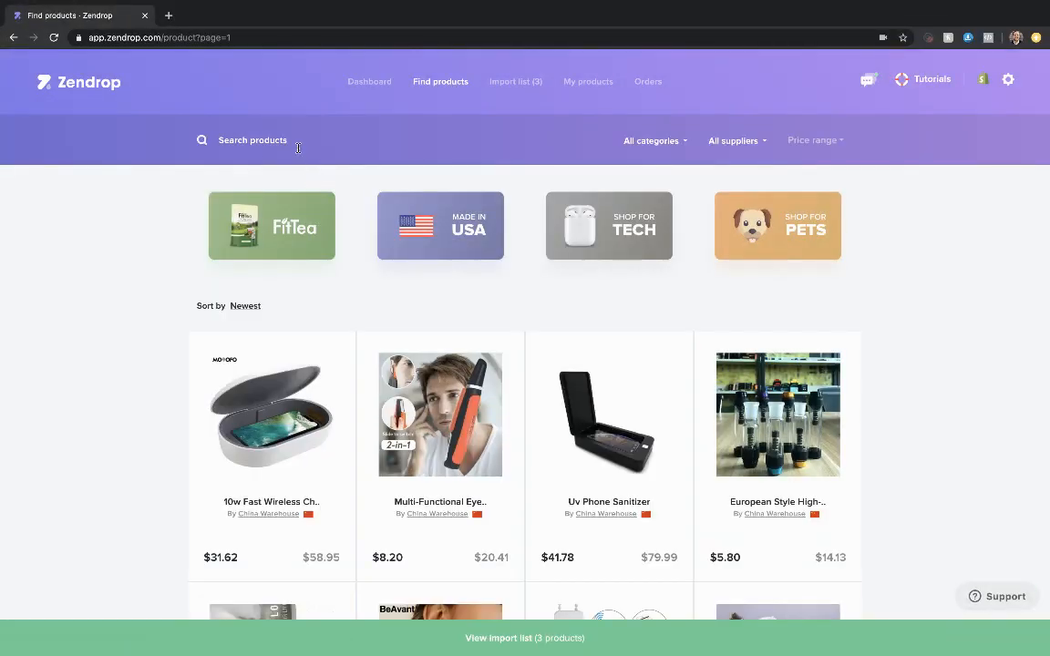
pyautogui.scroll(-3)
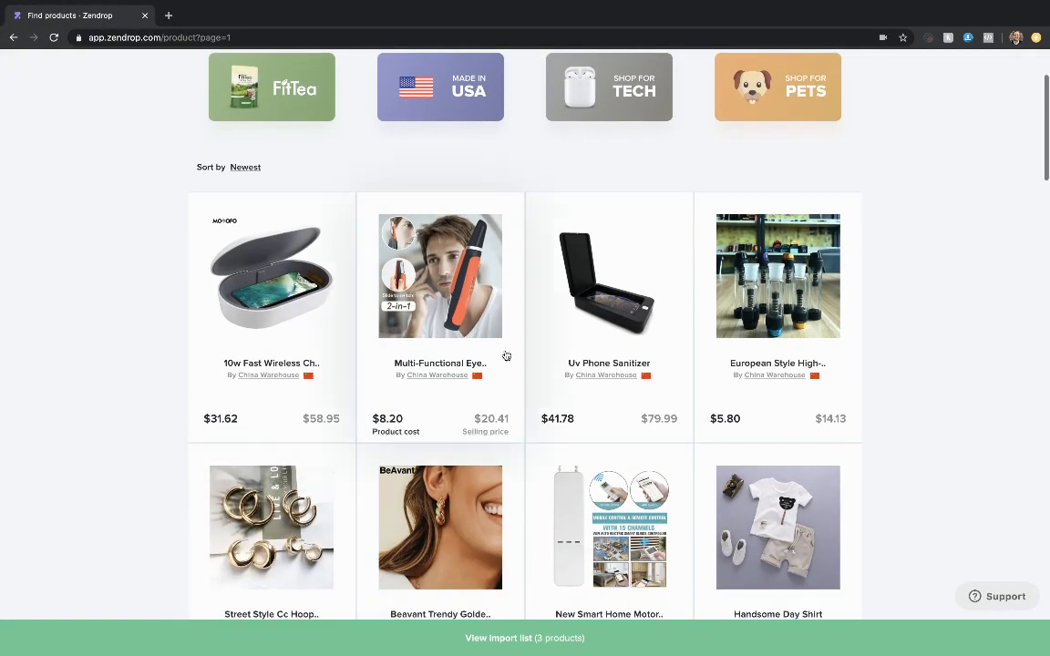
pyautogui.moveTo(439, 300)
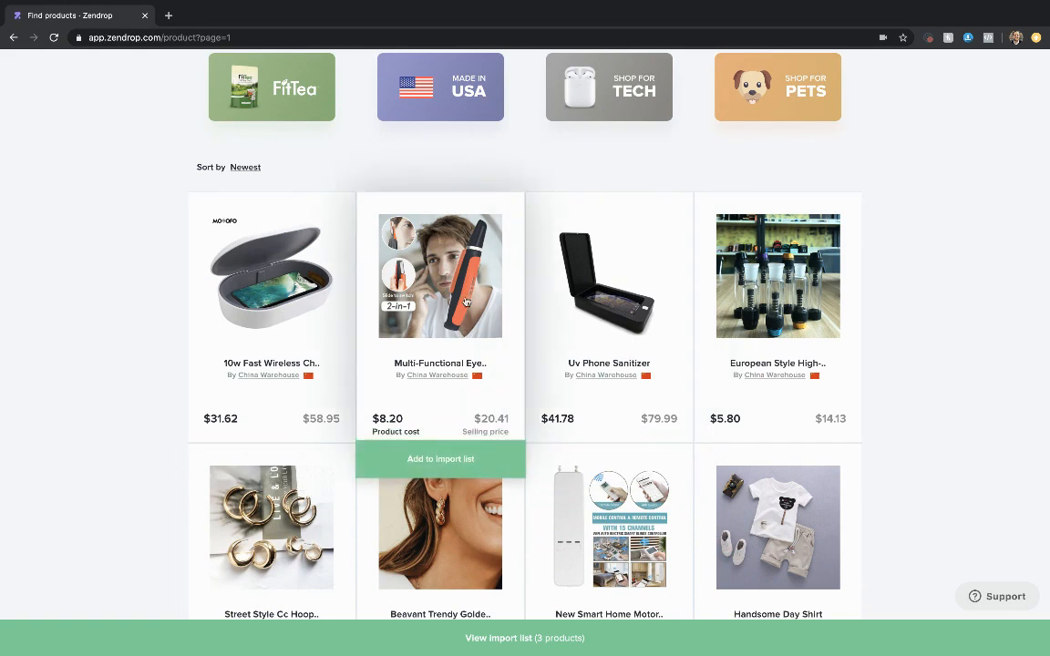
pyautogui.click(439, 275)
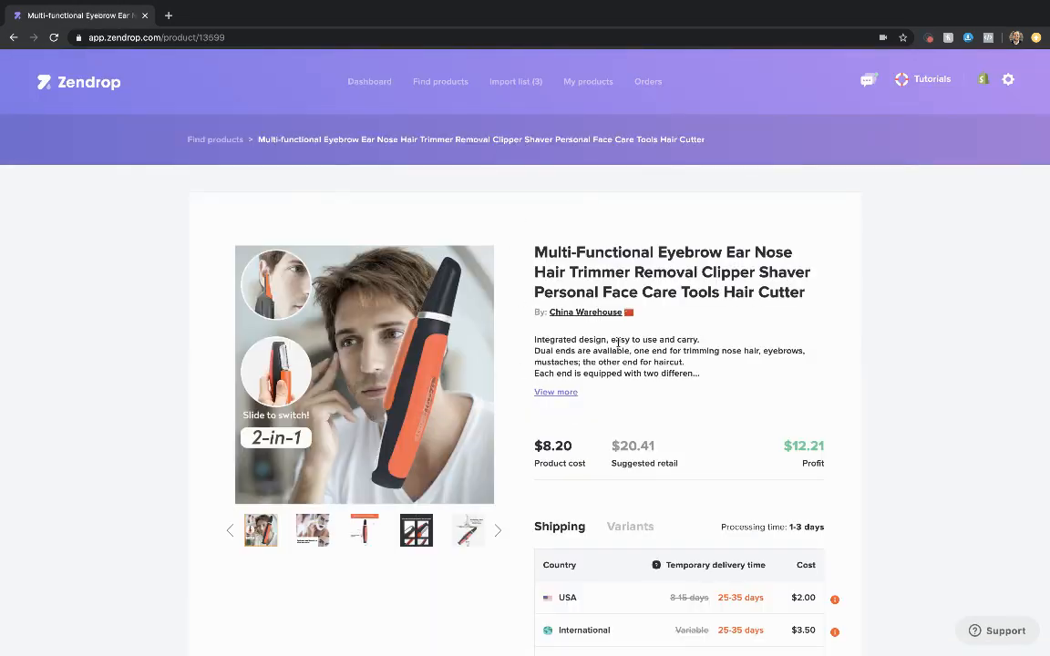
pyautogui.scroll(-3)
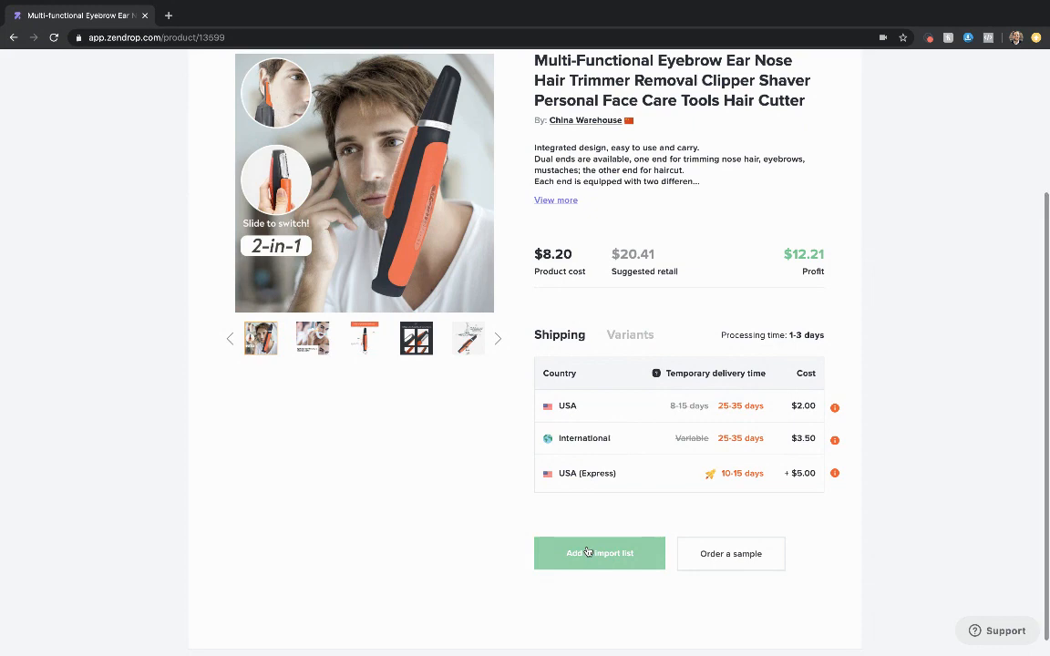
pyautogui.click(598, 553)
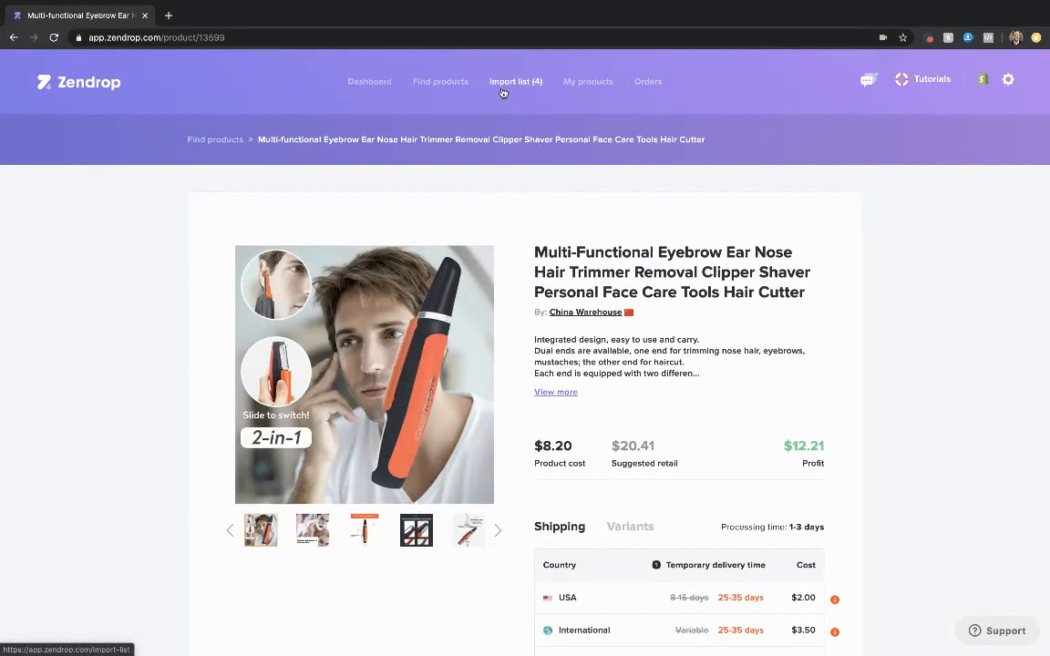
# Step: Import the hair trimmer to the Shopify store from the four-product import list
pyautogui.click(516, 81)
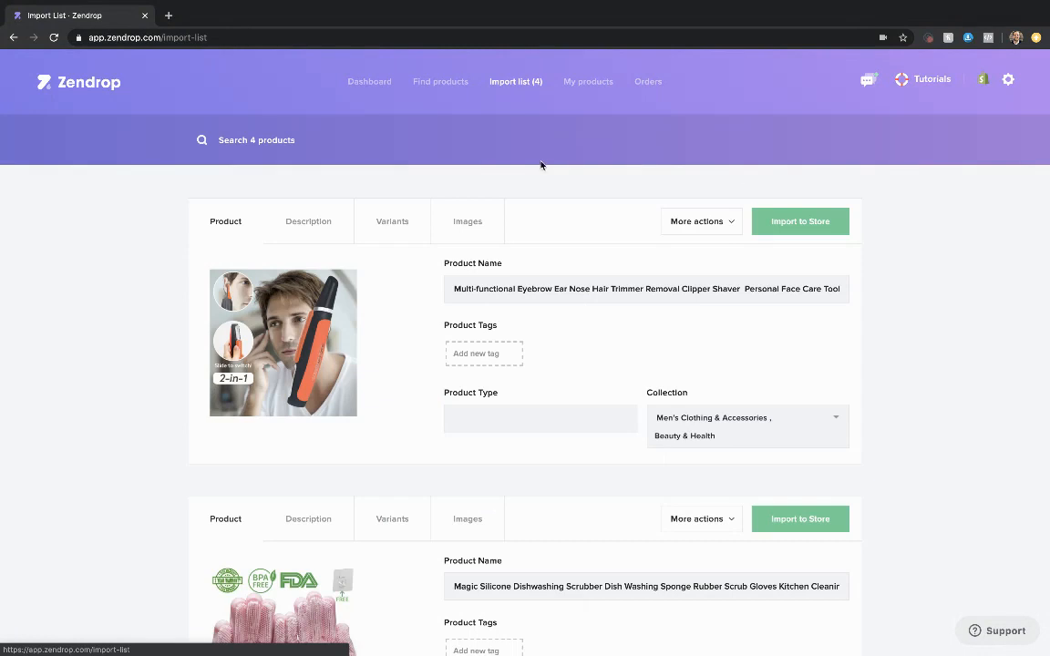
pyautogui.click(800, 222)
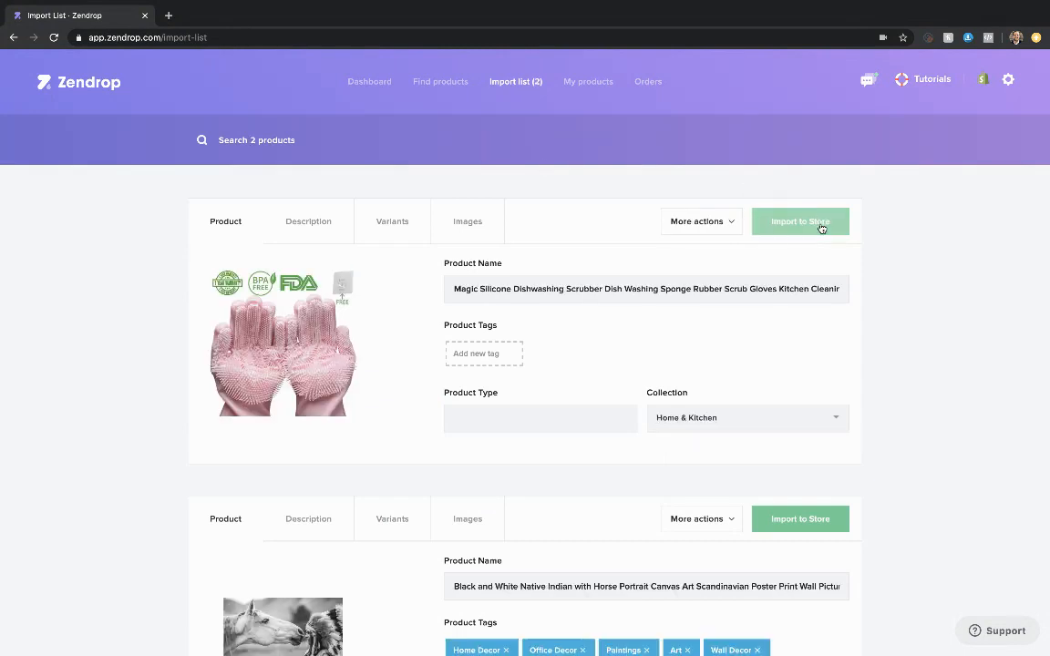
pyautogui.moveTo(943, 272)
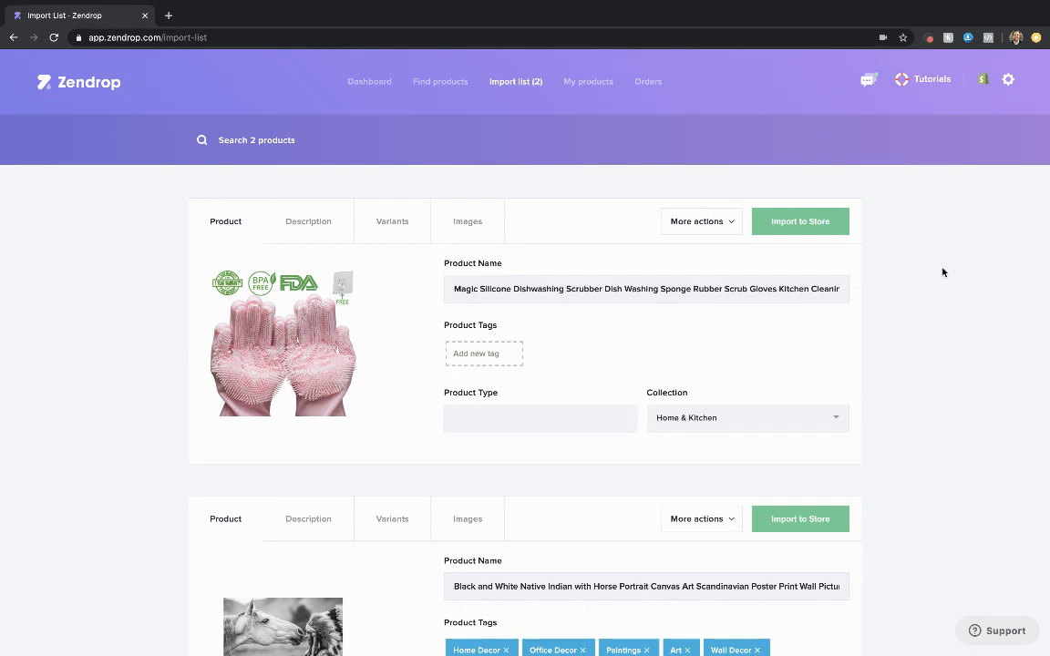
# Step: Review the silicone gloves' description, colour variants, prices and images, then trim their description
pyautogui.click(308, 222)
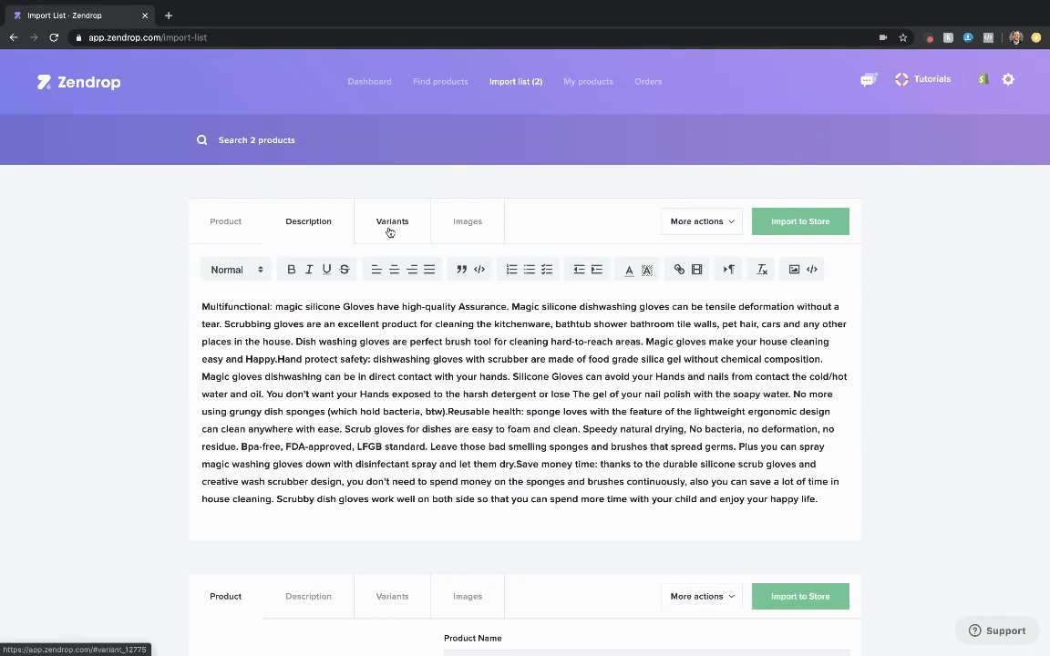
pyautogui.click(392, 221)
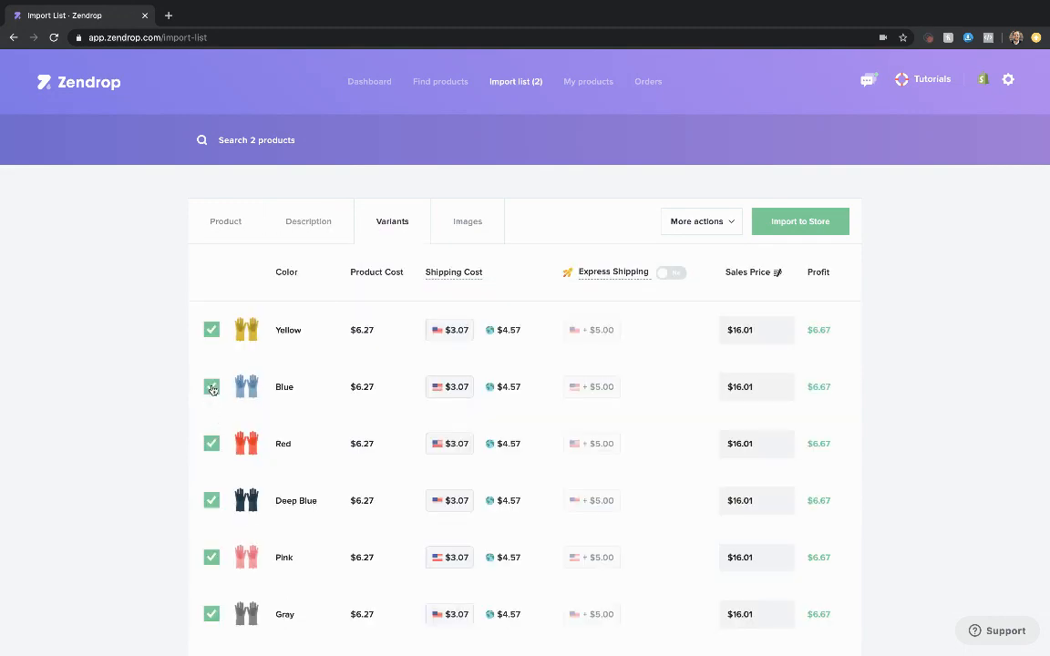
pyautogui.click(466, 221)
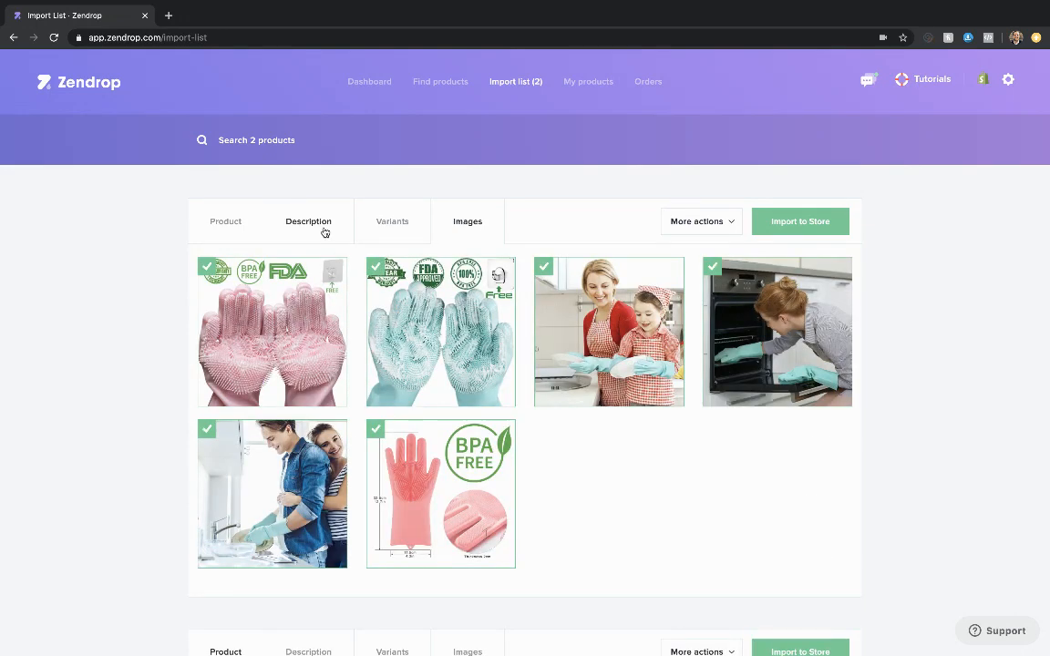
pyautogui.click(308, 221)
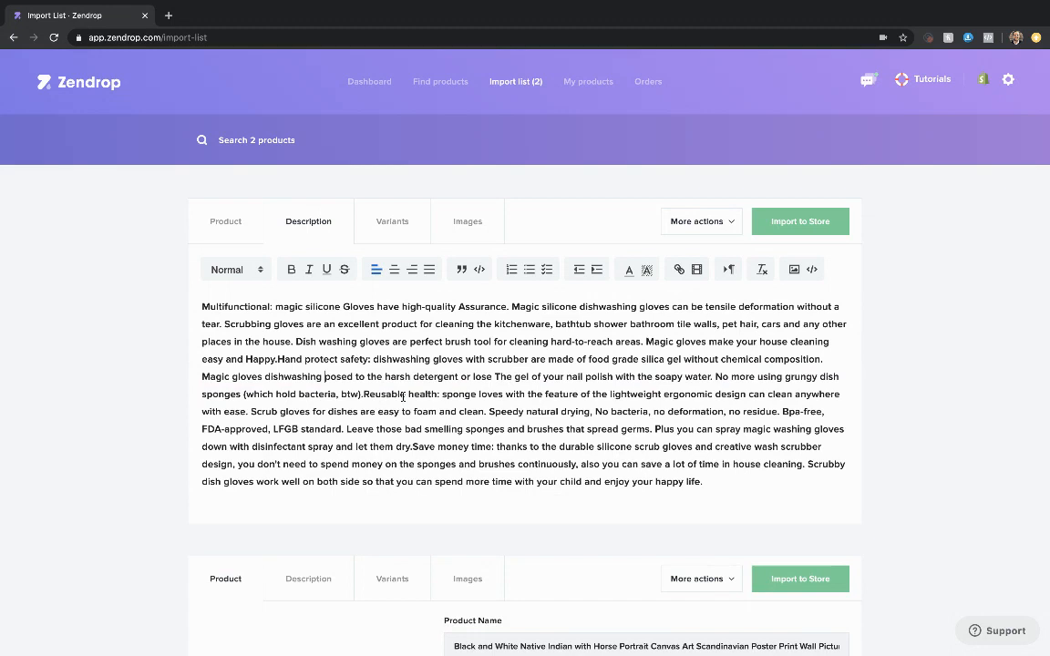
pyautogui.click(225, 221)
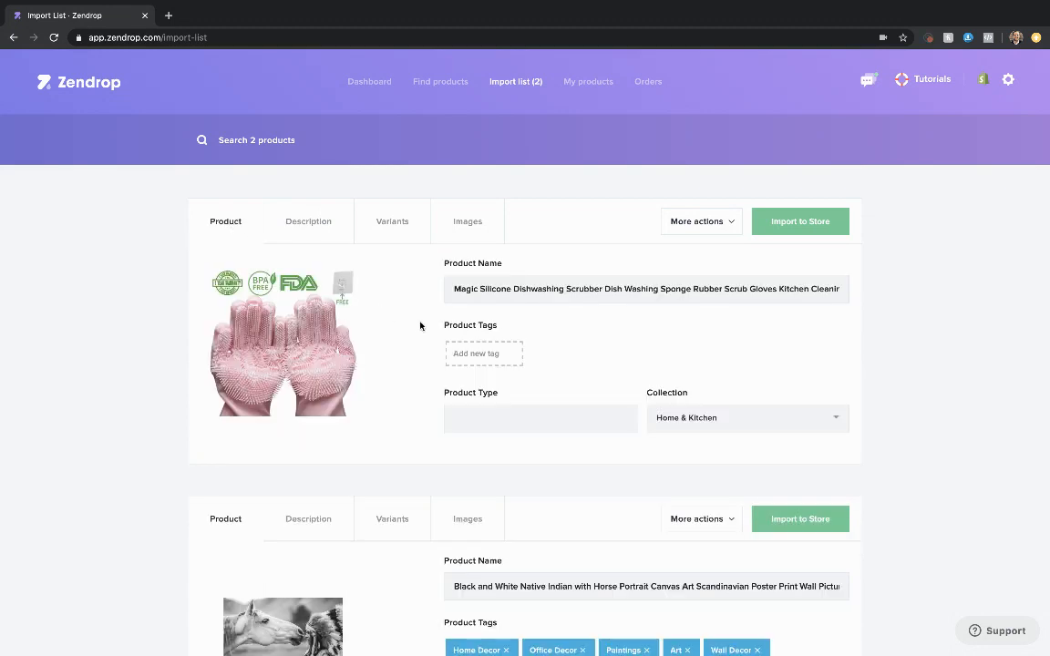
pyautogui.moveTo(688, 428)
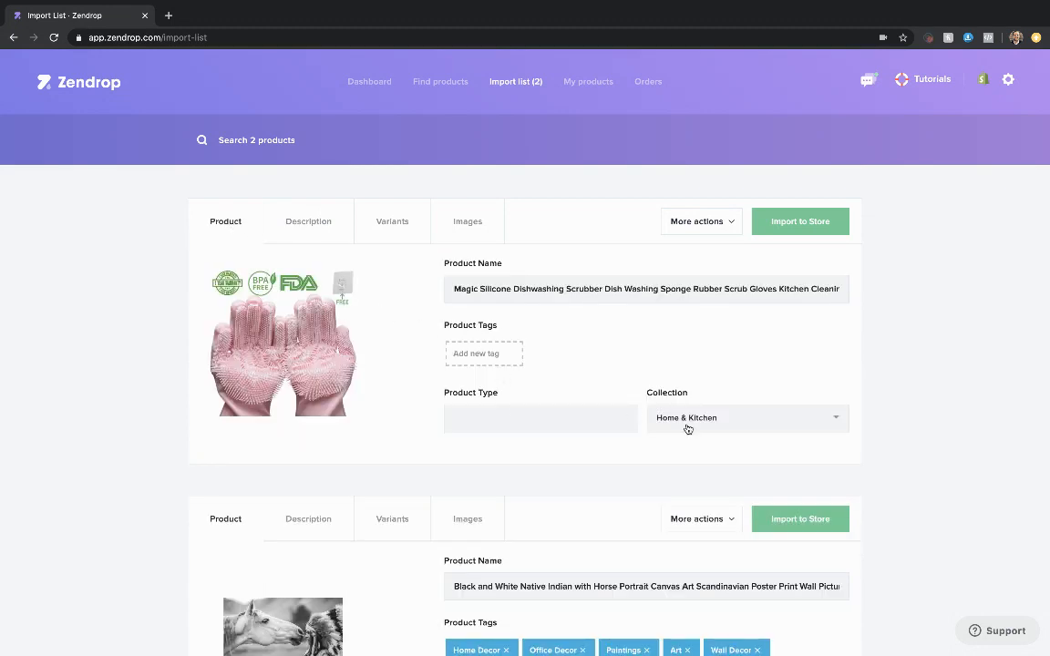
pyautogui.moveTo(784, 229)
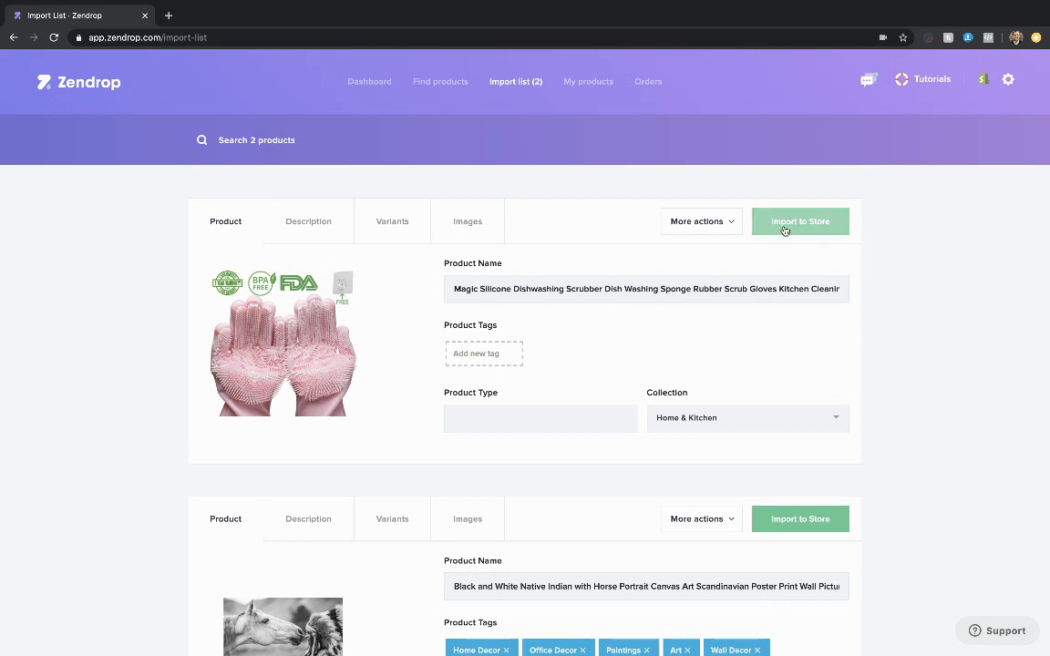